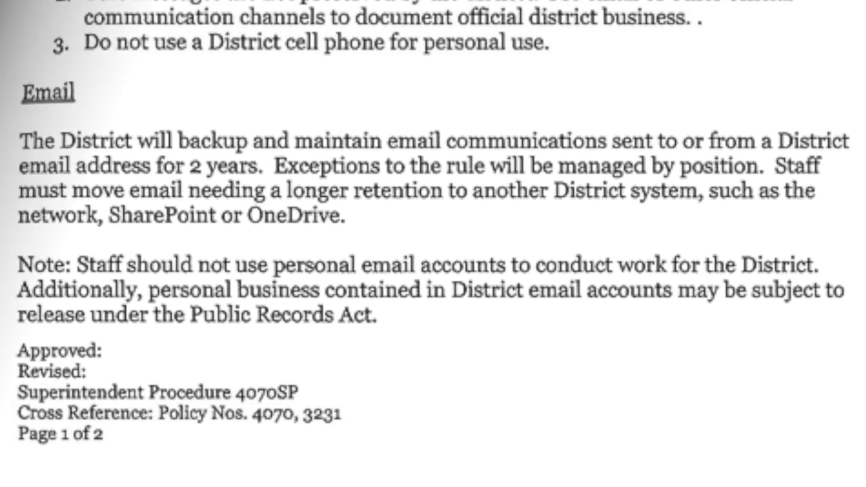
# Create a Projects folder under Inbox, then a 2016 Projects subfolder inside it.
pyautogui.rightClick(60, 61)
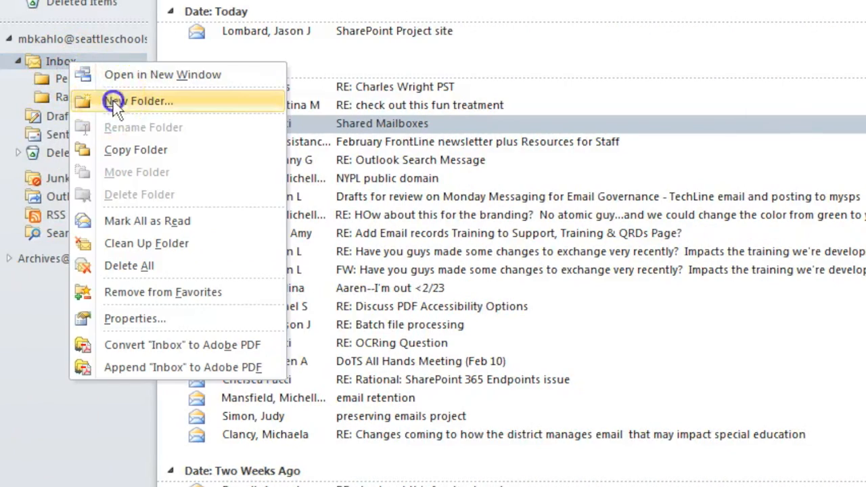
pyautogui.click(139, 100)
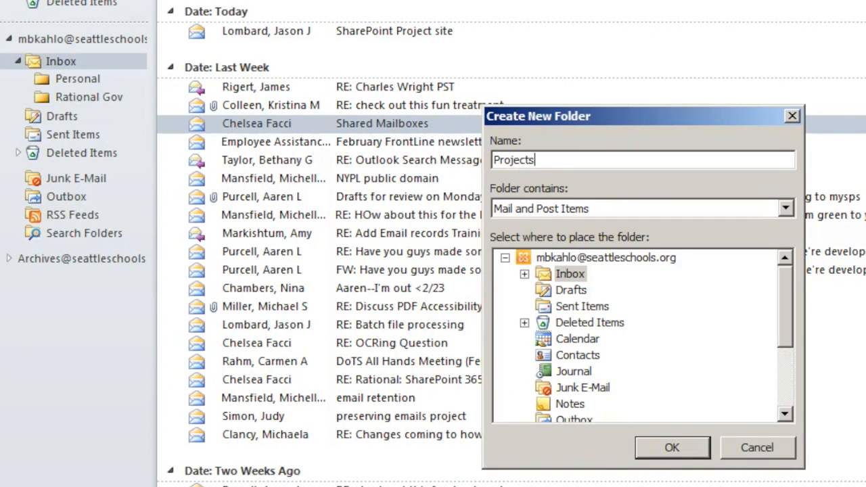
pyautogui.click(671, 447)
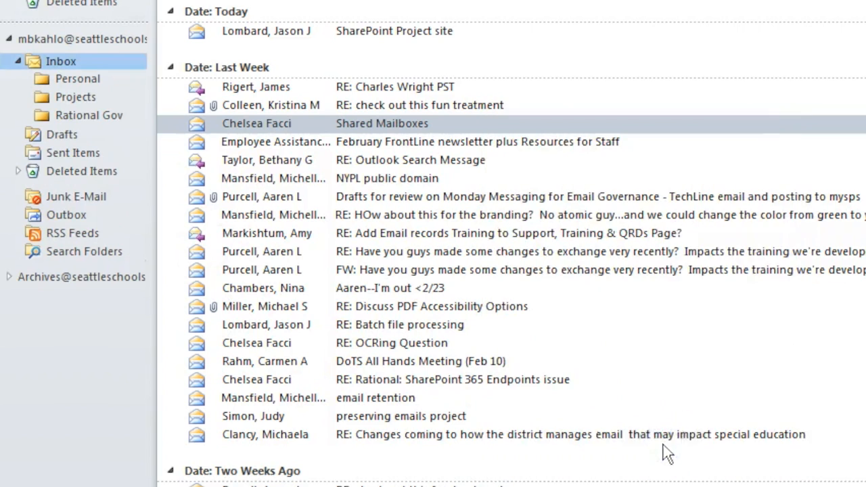
pyautogui.rightClick(75, 97)
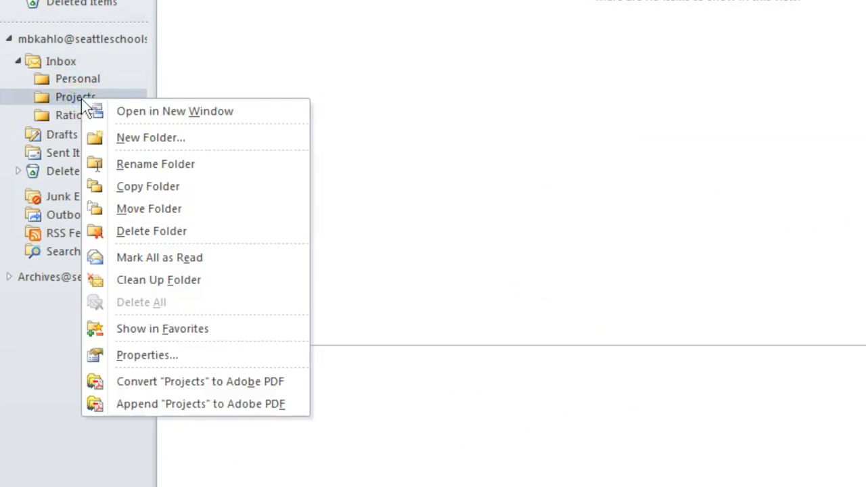
pyautogui.click(150, 137)
pyautogui.write('2016 Projects')
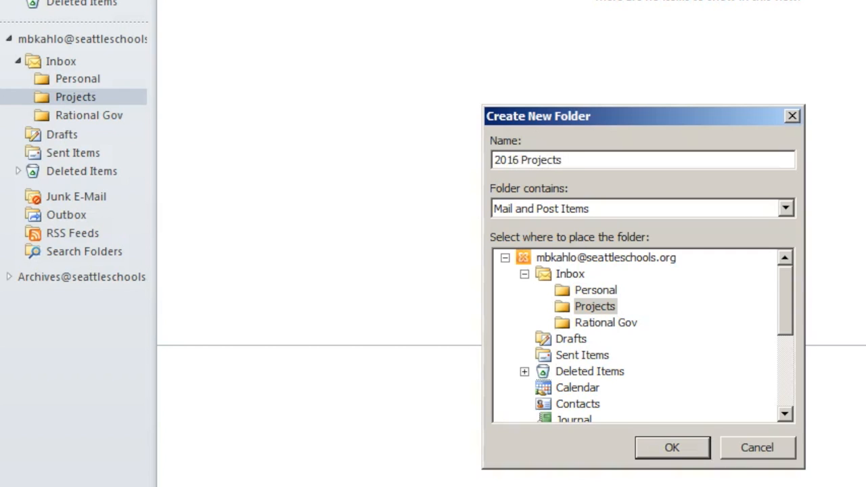
pyautogui.click(671, 447)
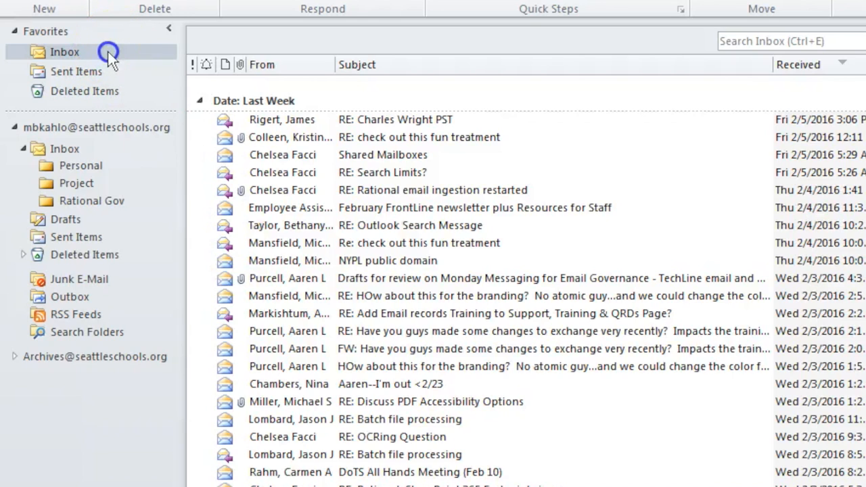
# Run Clean Up Folder on the Favorites Inbox, moving redundant messages to Deleted Items.
pyautogui.rightClick(65, 51)
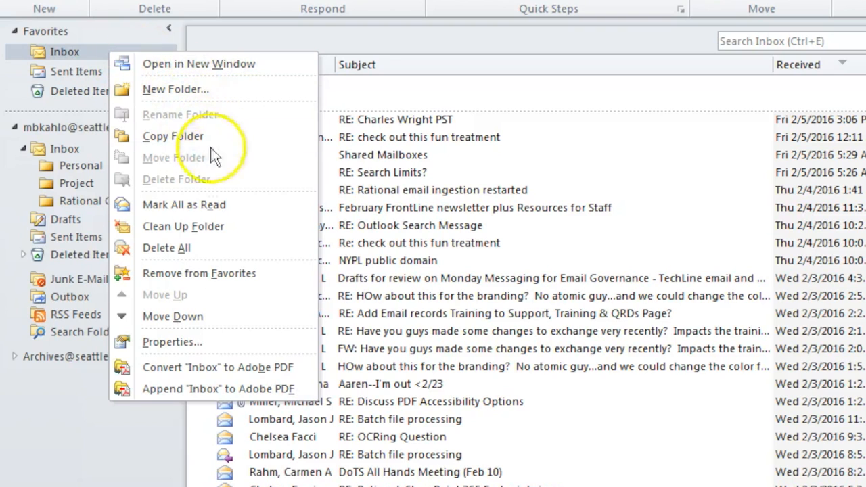
pyautogui.click(183, 226)
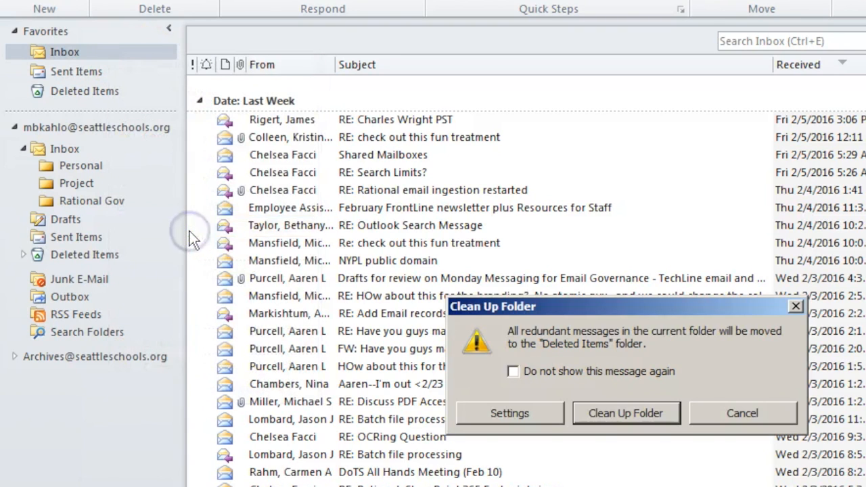
pyautogui.moveTo(663, 474)
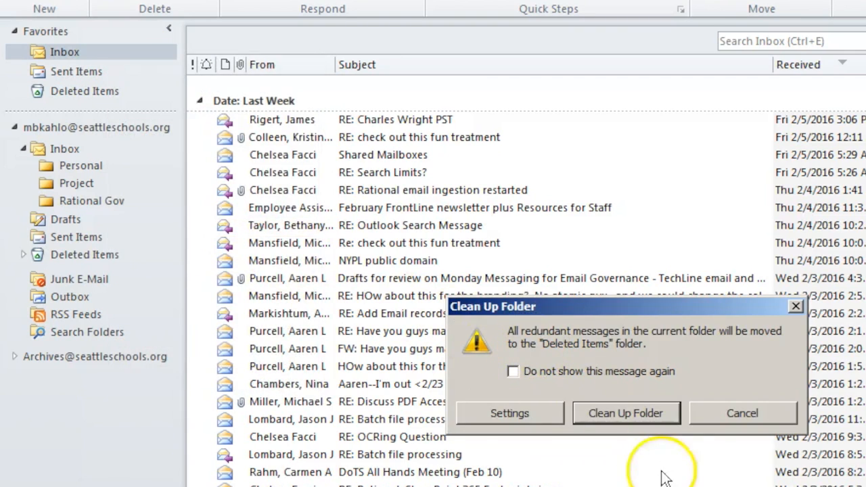
pyautogui.click(625, 413)
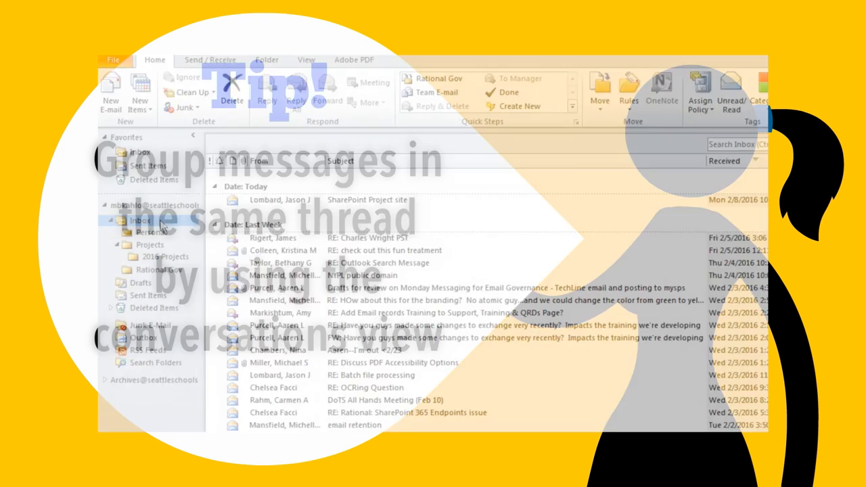
# Turn on Show as Conversations for the Inbox, applied to this folder only.
pyautogui.click(266, 6)
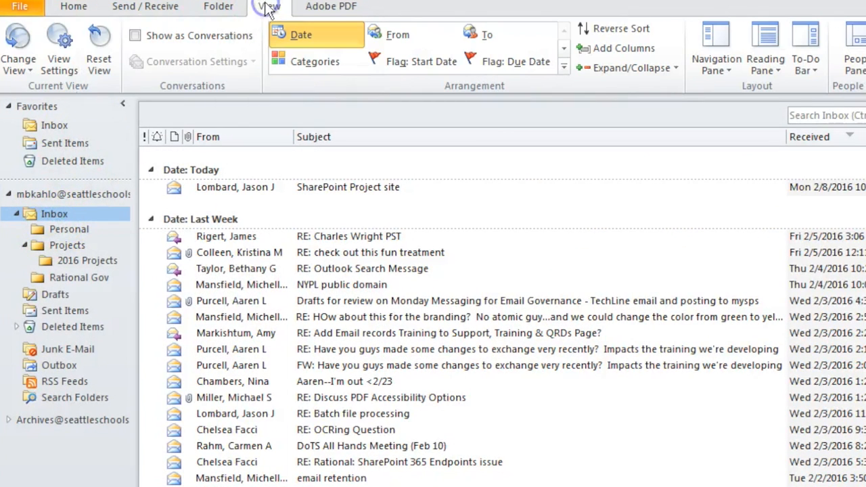
pyautogui.click(136, 35)
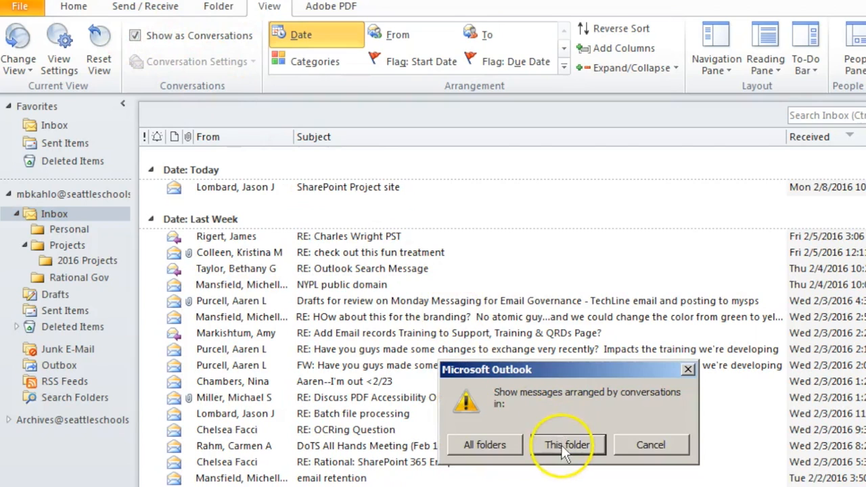
pyautogui.click(566, 445)
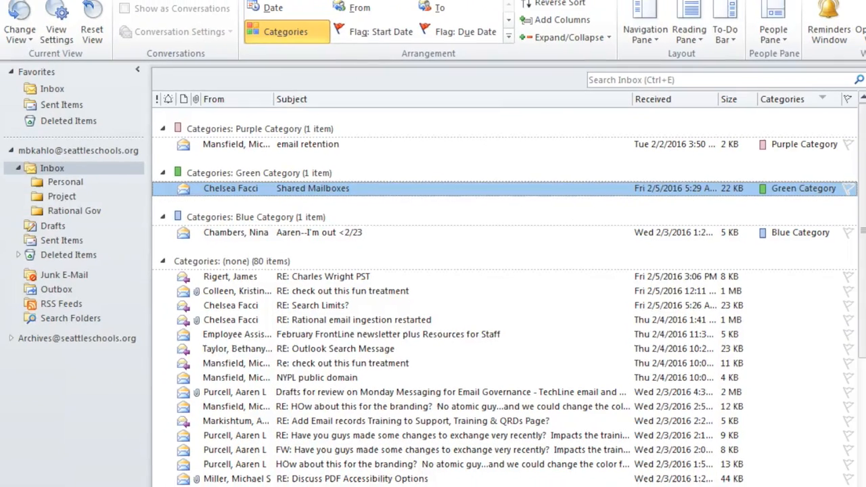
pyautogui.moveTo(234, 101)
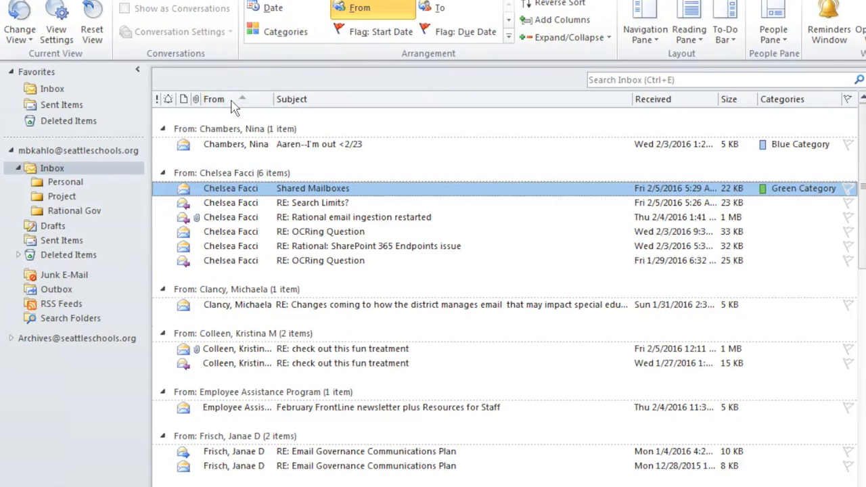
# Re-sort the Inbox message list by subject, received date and size.
pyautogui.click(291, 99)
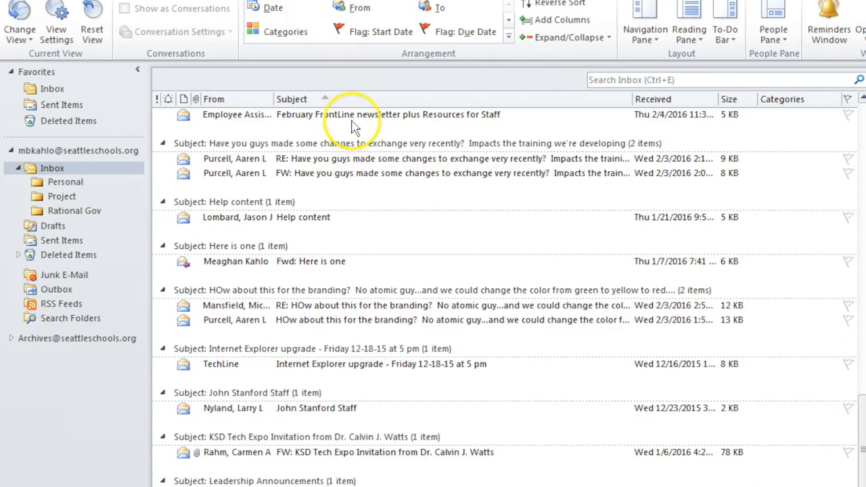
pyautogui.click(273, 8)
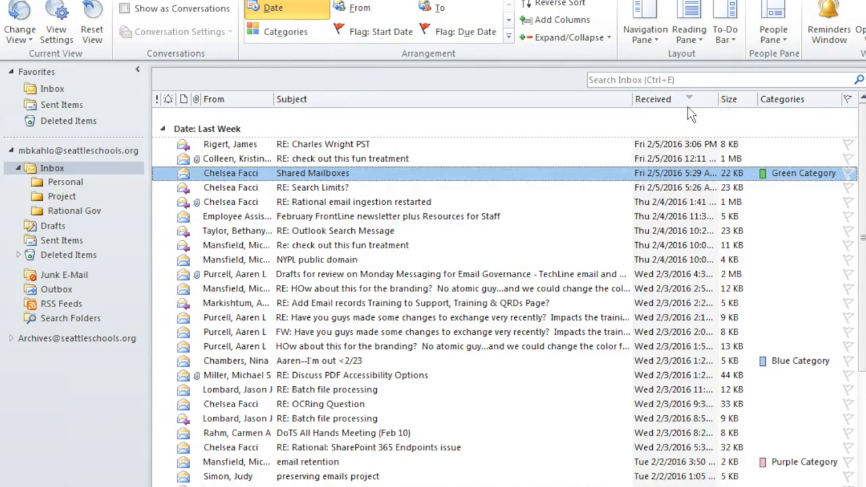
pyautogui.moveTo(389, 139)
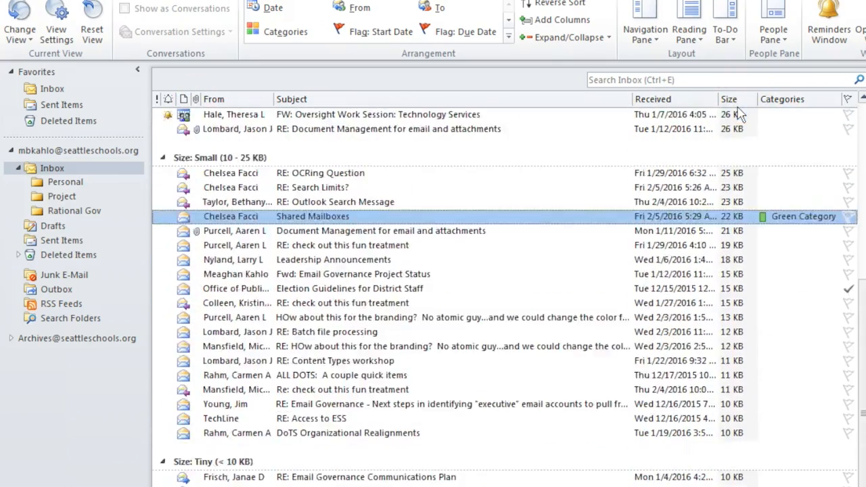
pyautogui.click(285, 31)
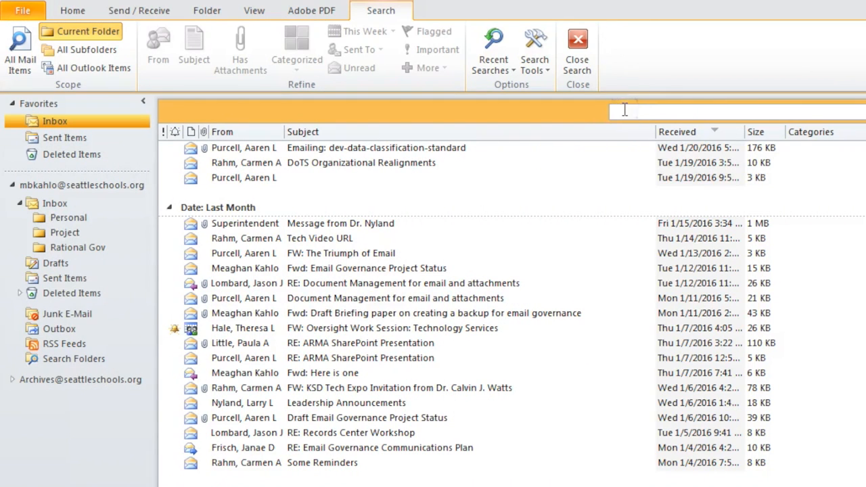
# Search the Inbox for 'printer' and view the RE: Printer Access result.
pyautogui.write('printer')
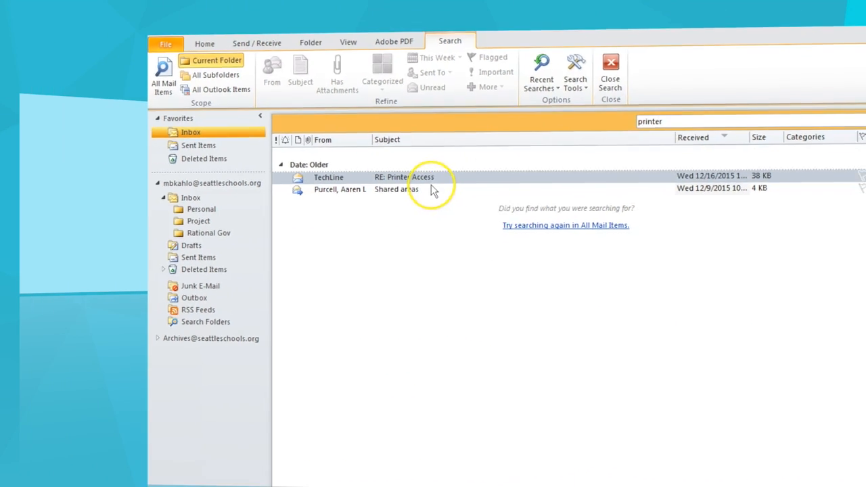
pyautogui.click(657, 41)
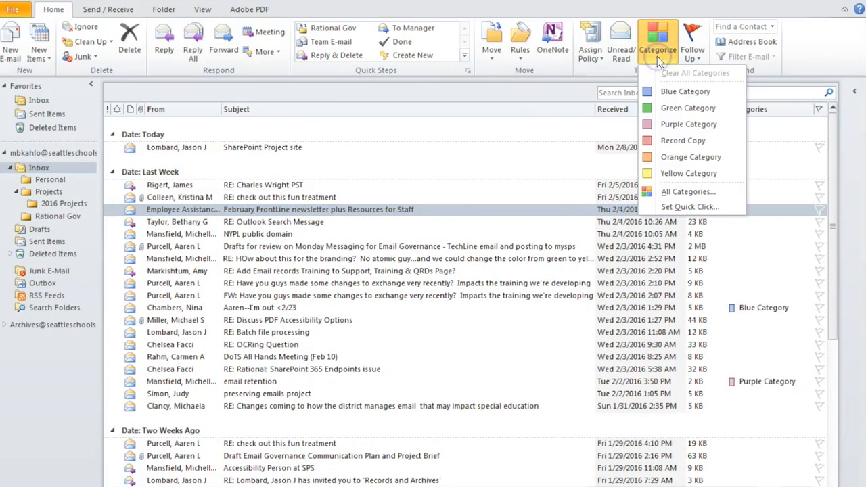
# Rename the red category to 'Record Copy' and apply it to the fun-treatment reply.
pyautogui.click(687, 191)
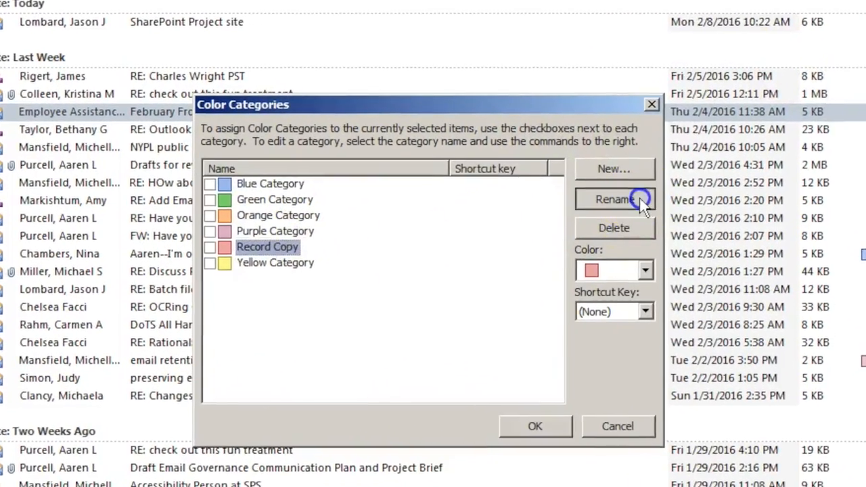
pyautogui.click(613, 199)
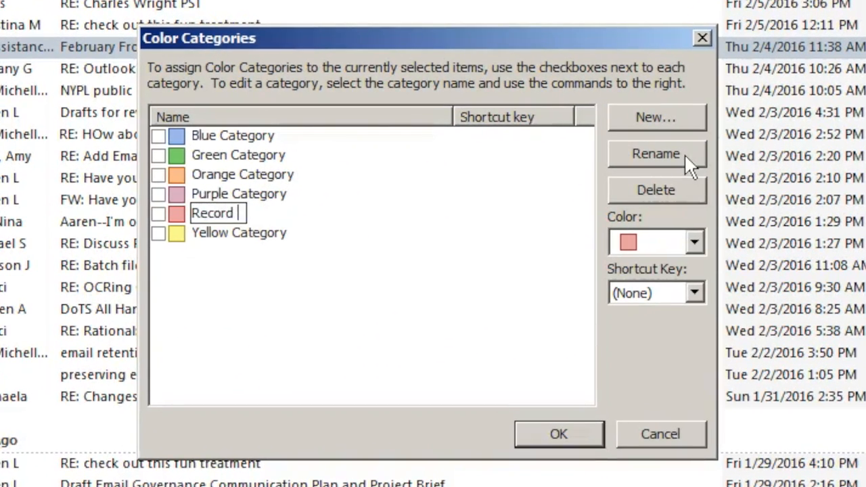
pyautogui.write('Copy')
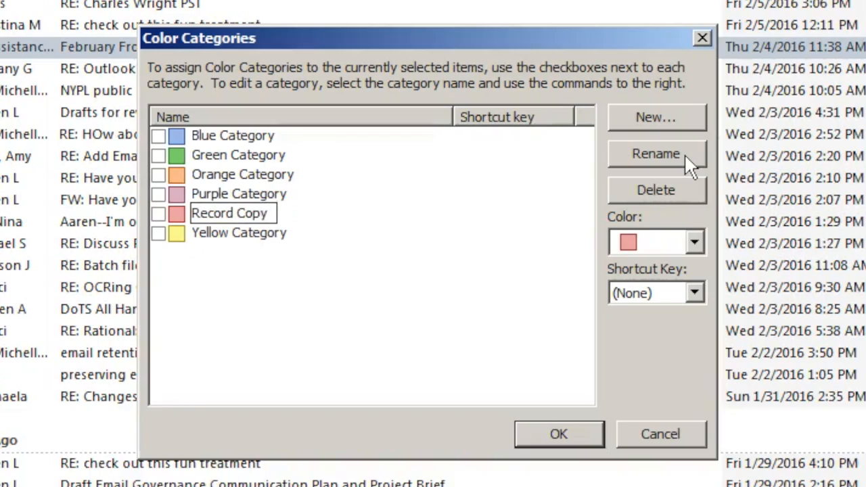
pyautogui.click(558, 433)
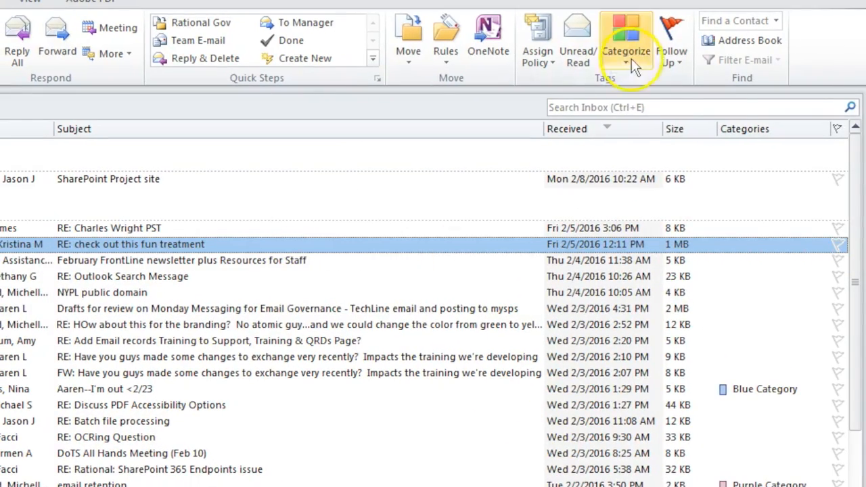
pyautogui.click(625, 51)
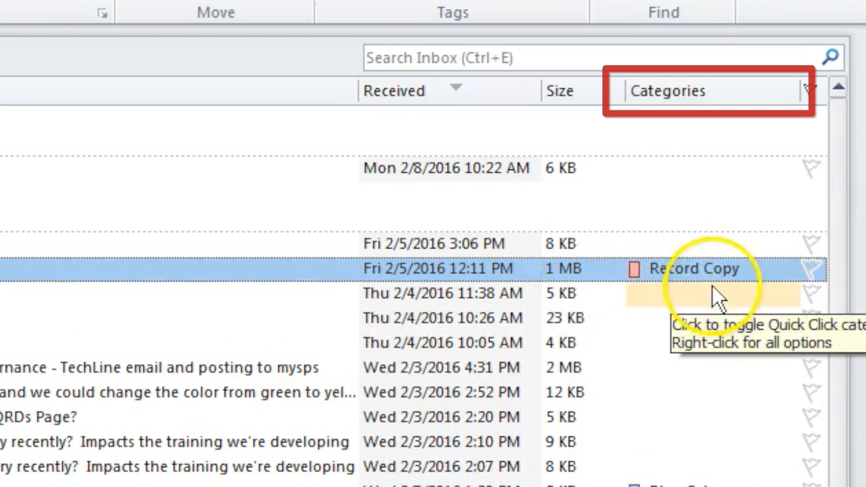
pyautogui.rightClick(54, 212)
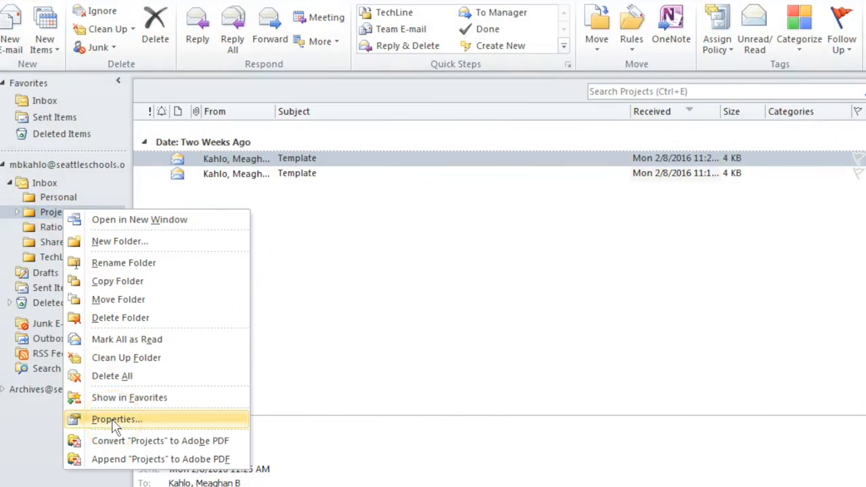
# Set the Projects folder's policy to Delay Delete (Never) and accept the warning.
pyautogui.click(116, 419)
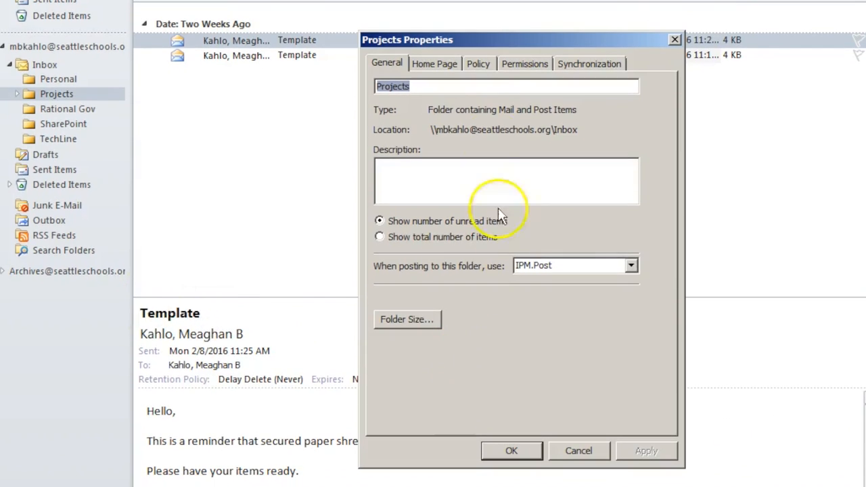
pyautogui.click(477, 63)
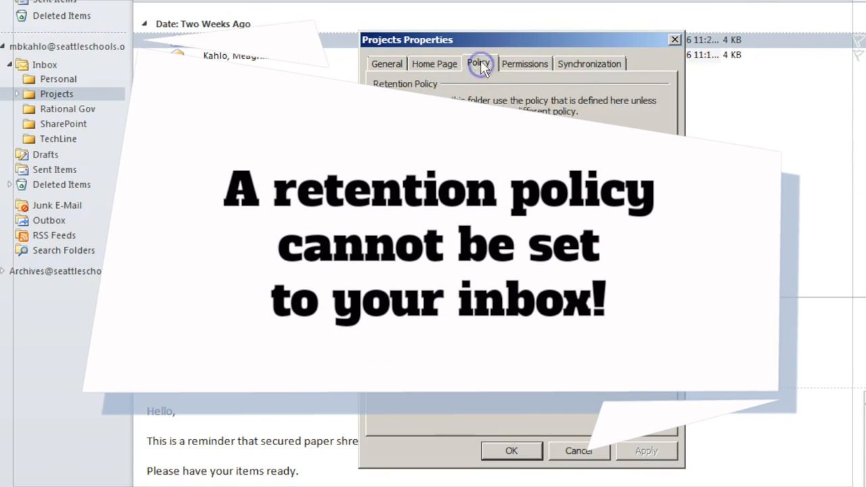
pyautogui.click(661, 146)
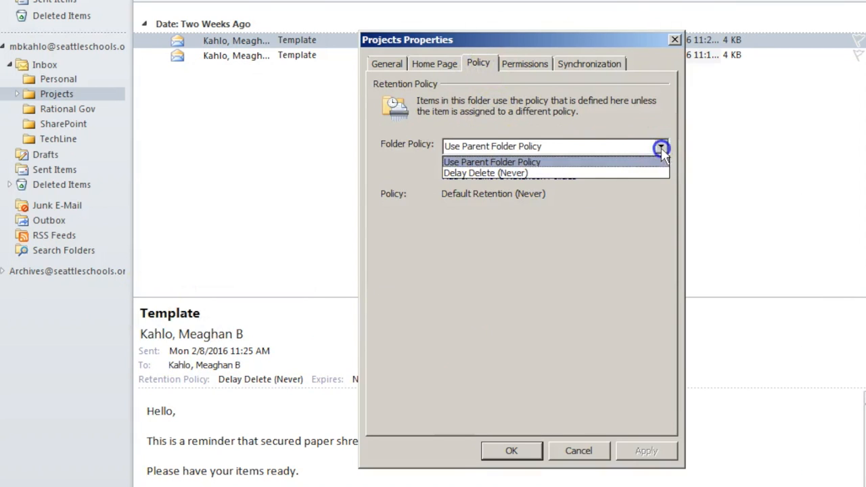
pyautogui.click(484, 172)
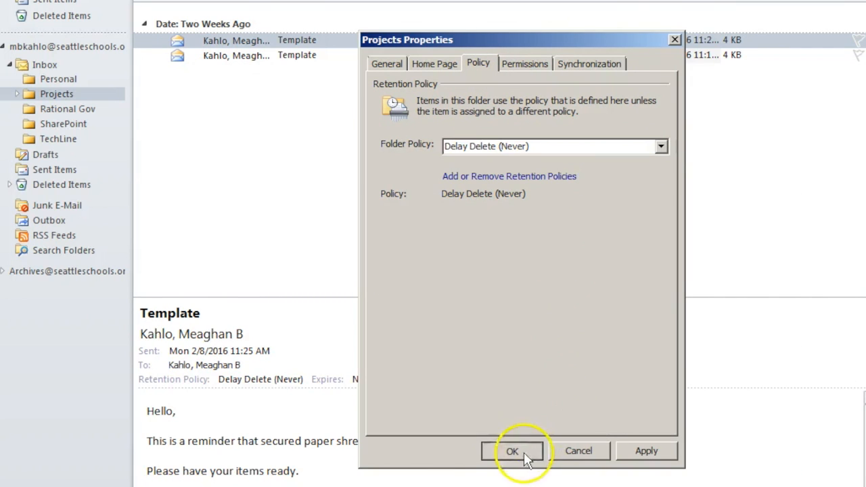
pyautogui.click(512, 451)
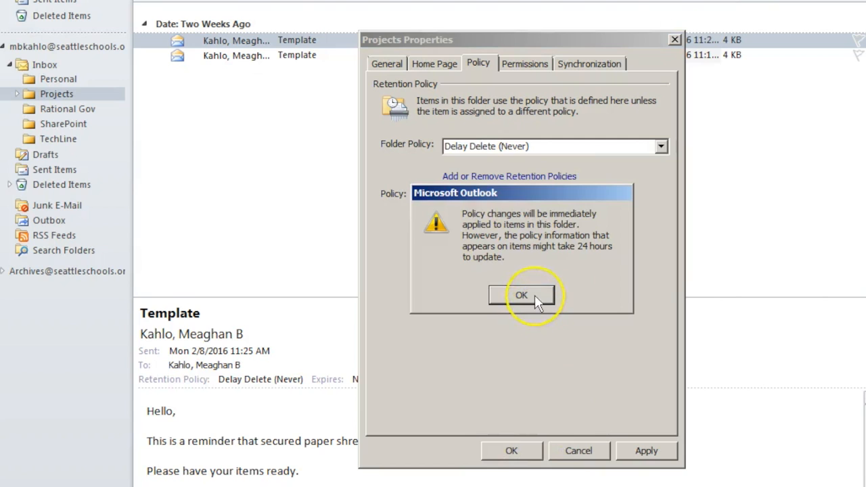
pyautogui.click(521, 296)
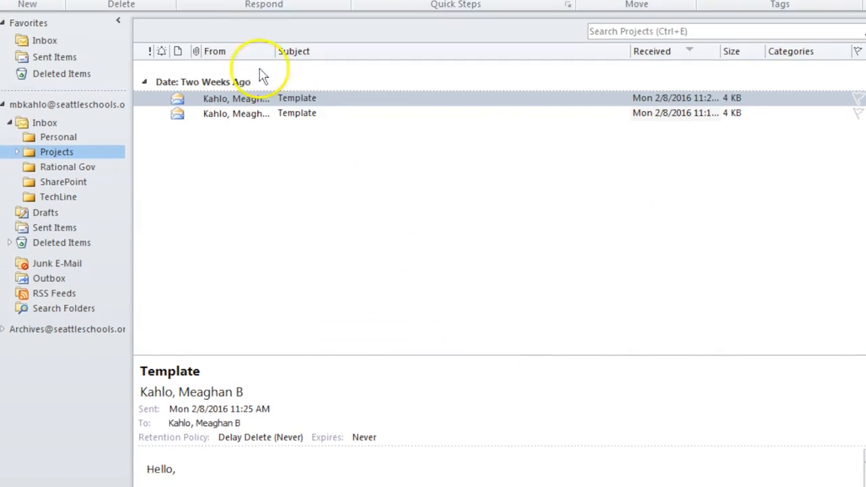
# Reopen the Projects folder's policy settings and confirm Delay Delete (Never) again.
pyautogui.click(197, 11)
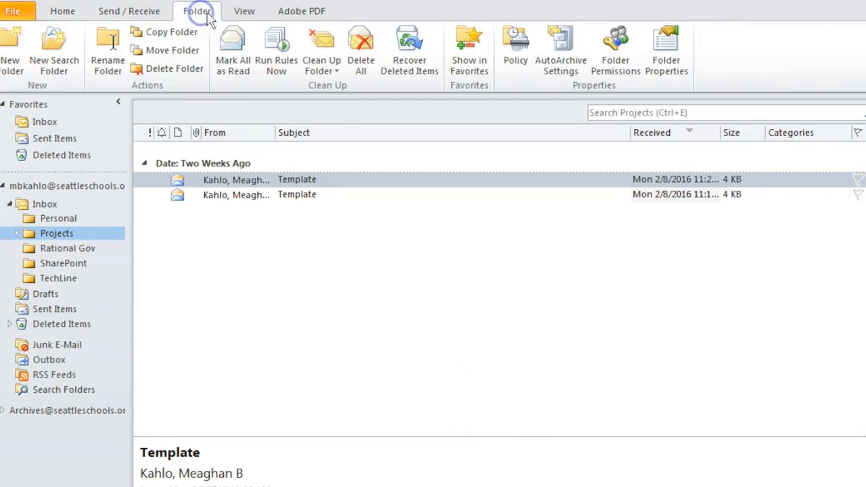
pyautogui.click(514, 51)
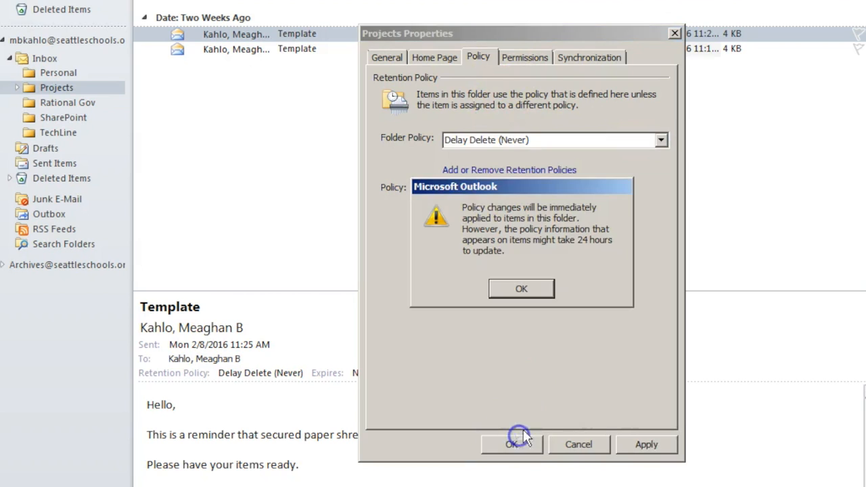
pyautogui.click(521, 288)
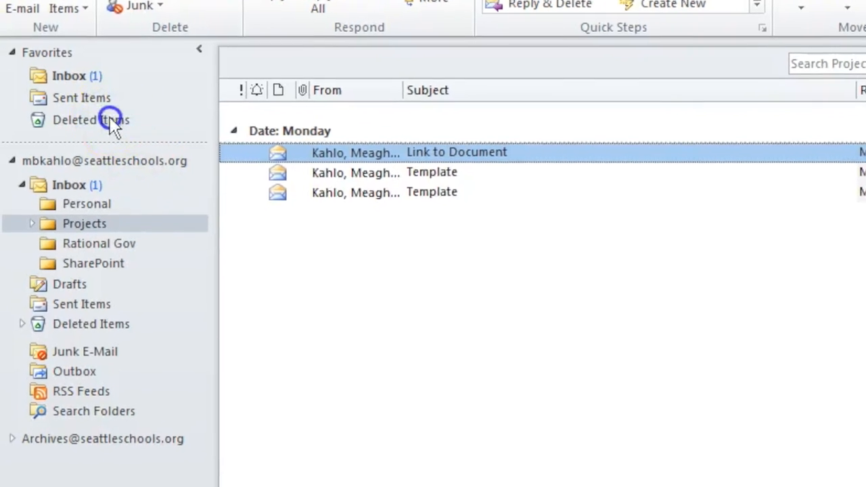
# Open Deleted Items, bring up Recover Deleted Items, and scroll the recoverable messages.
pyautogui.click(90, 120)
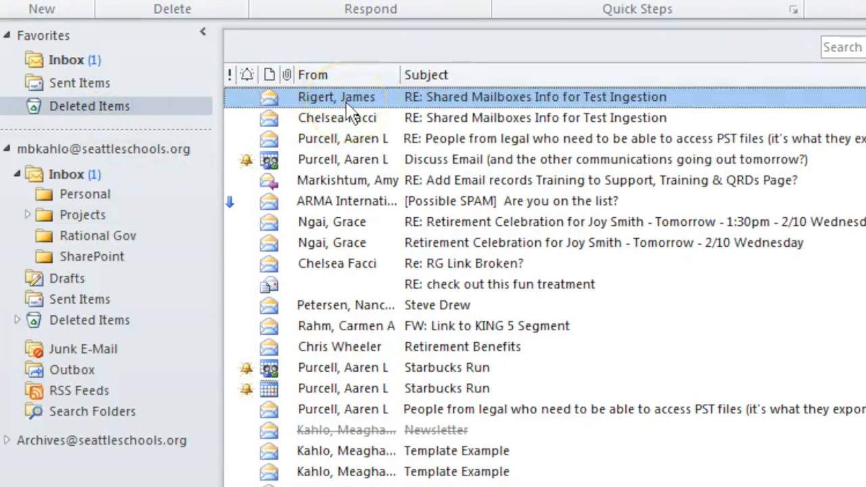
pyautogui.click(278, 12)
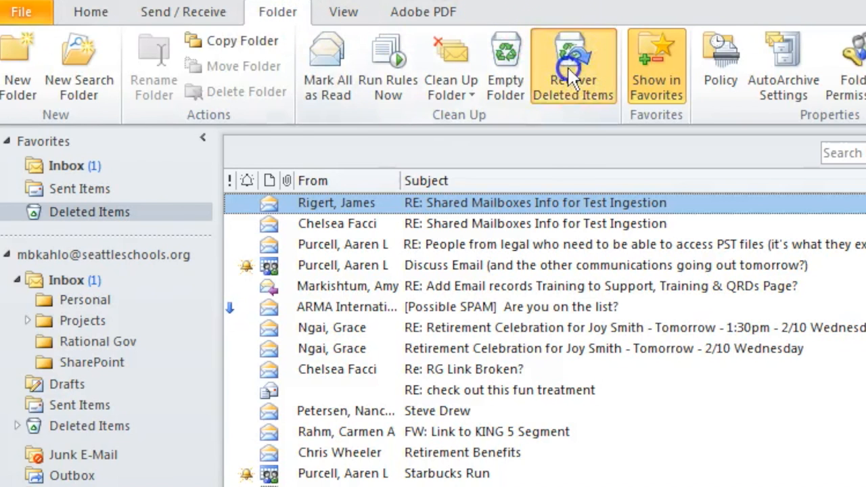
pyautogui.click(572, 64)
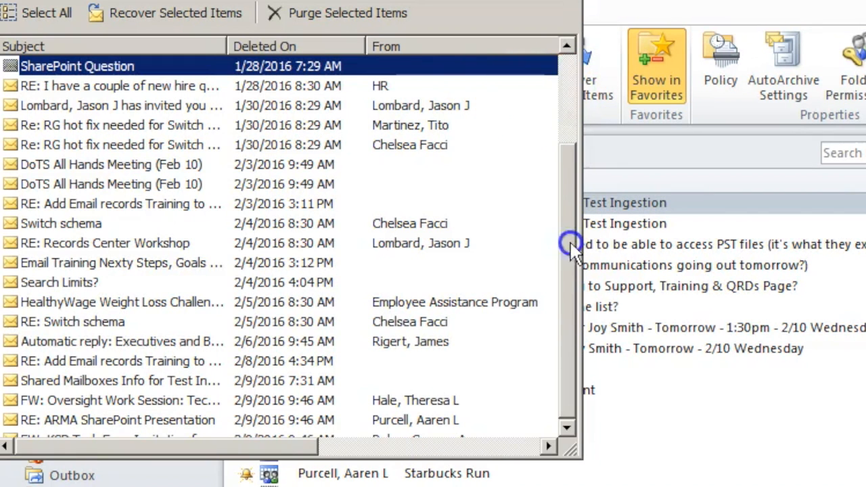
pyautogui.scroll(-3)
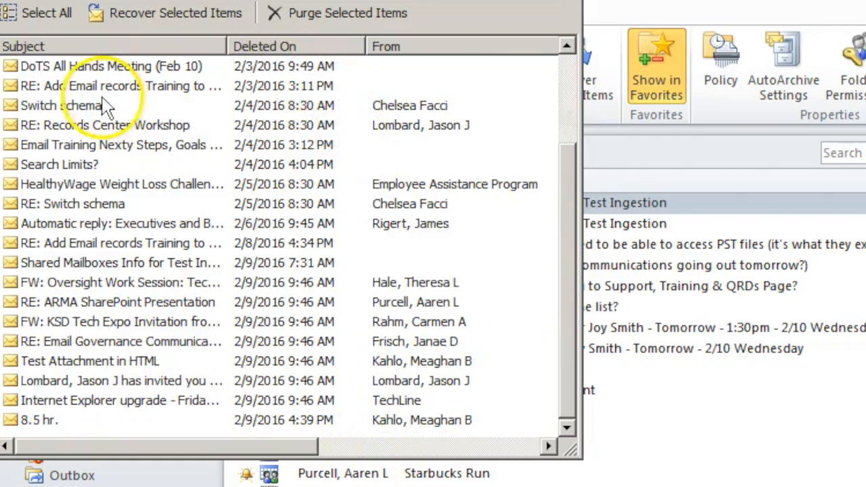